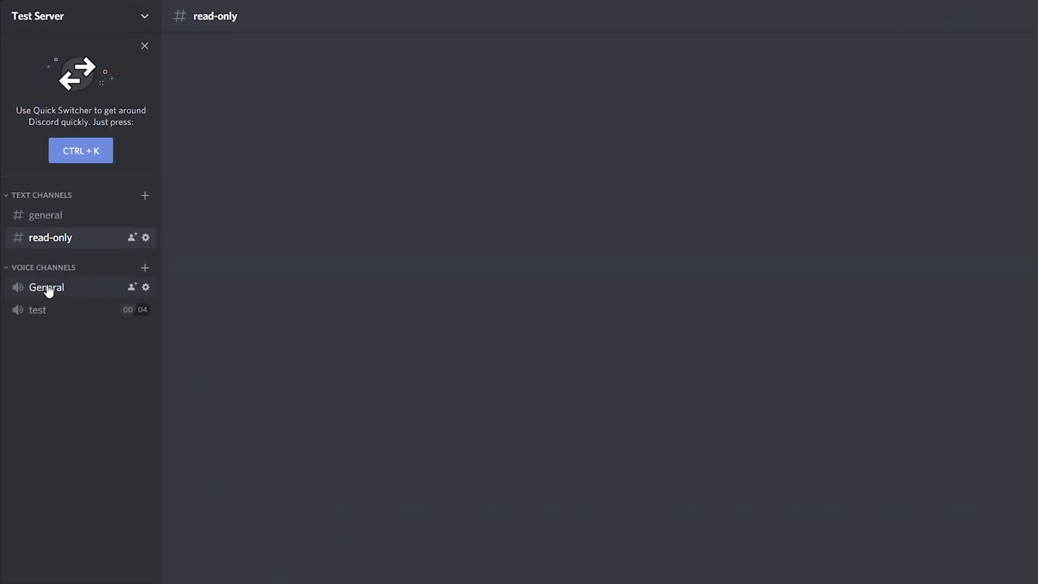
mouse_move(178, 170)
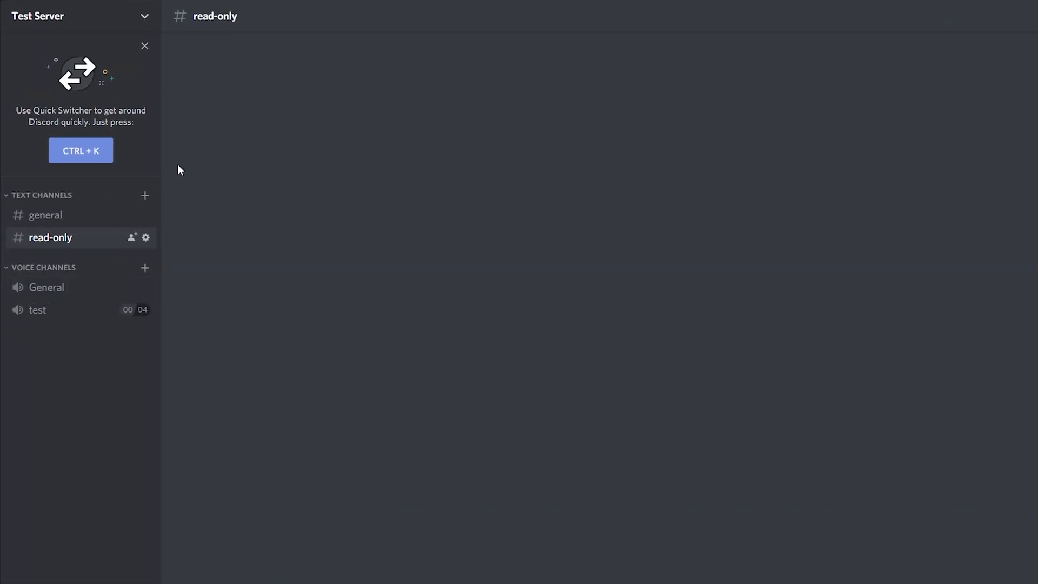
mouse_move(46, 287)
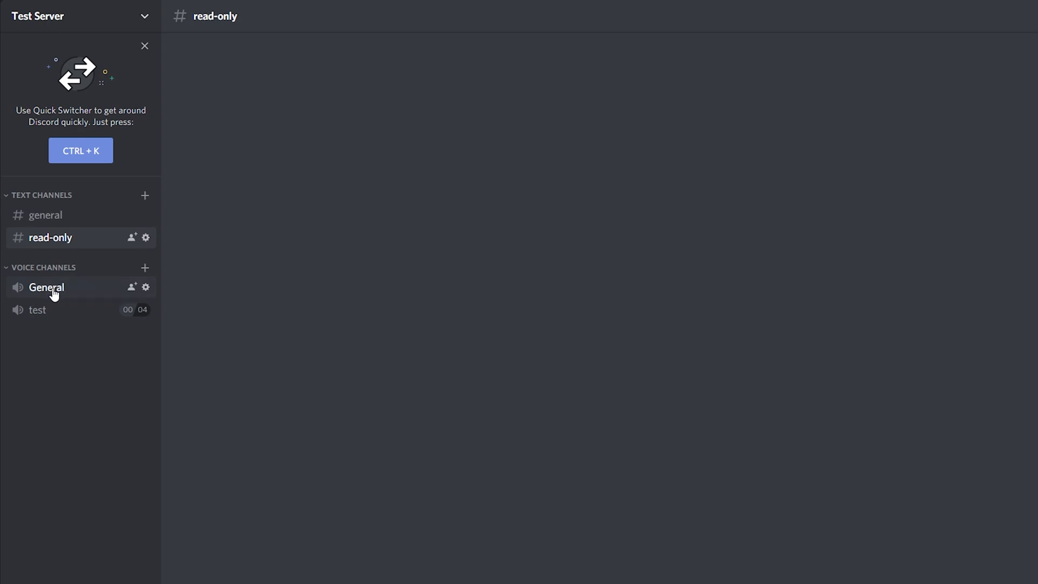
Step: Join the General voice channel in Test Server
click(46, 287)
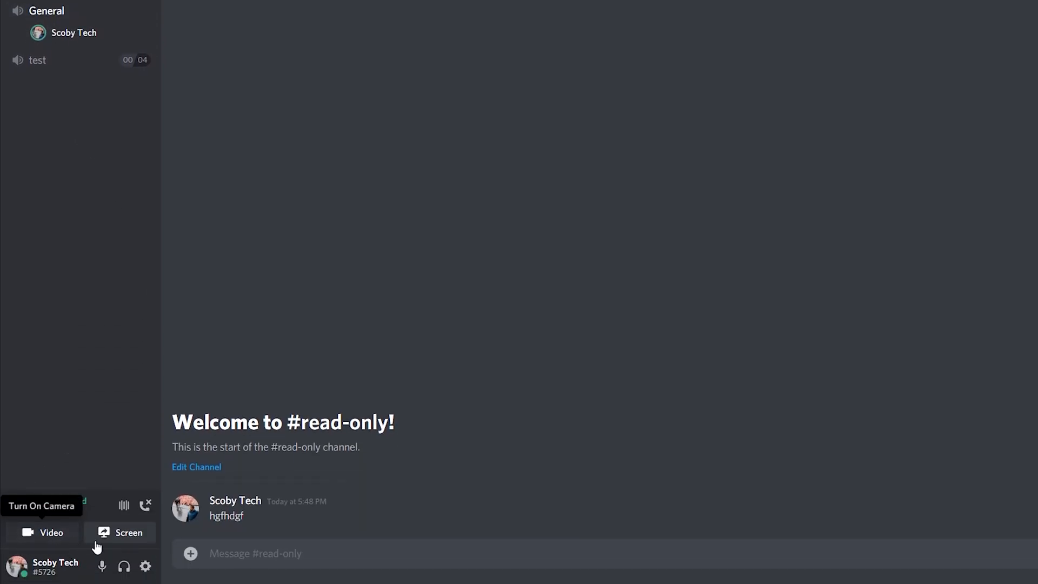
mouse_move(126, 540)
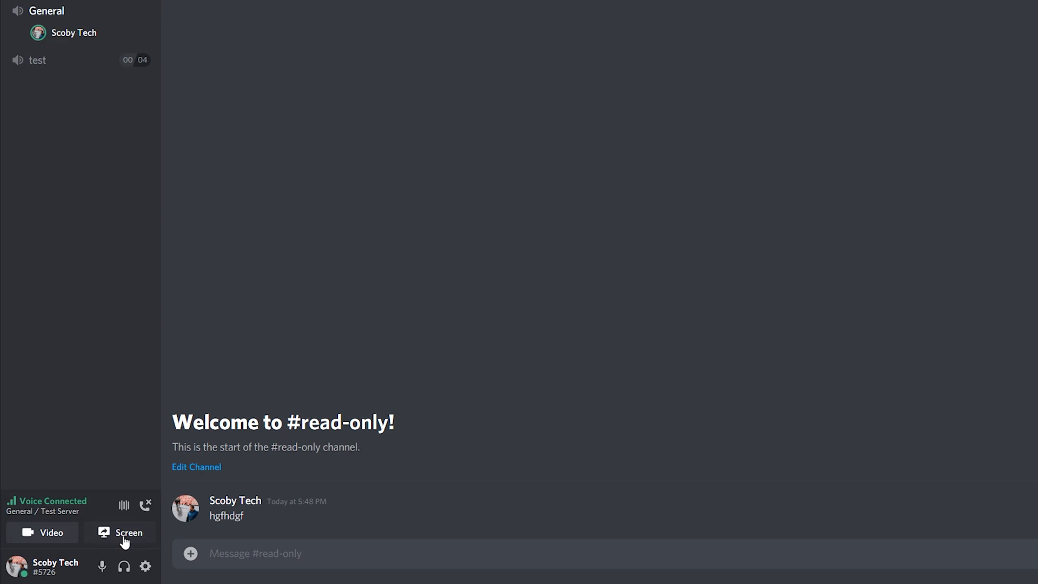
mouse_move(36, 496)
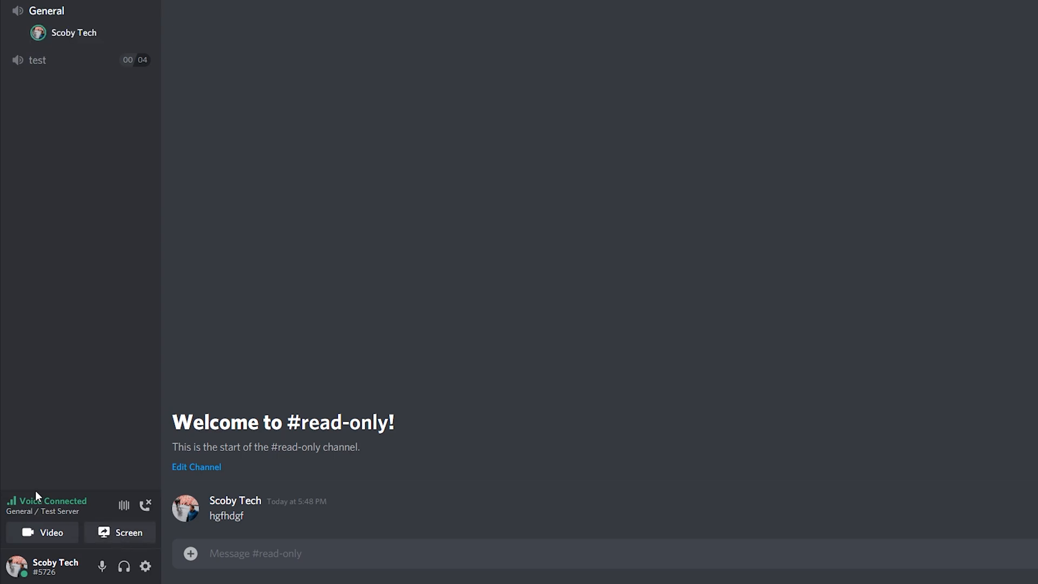
mouse_move(42, 532)
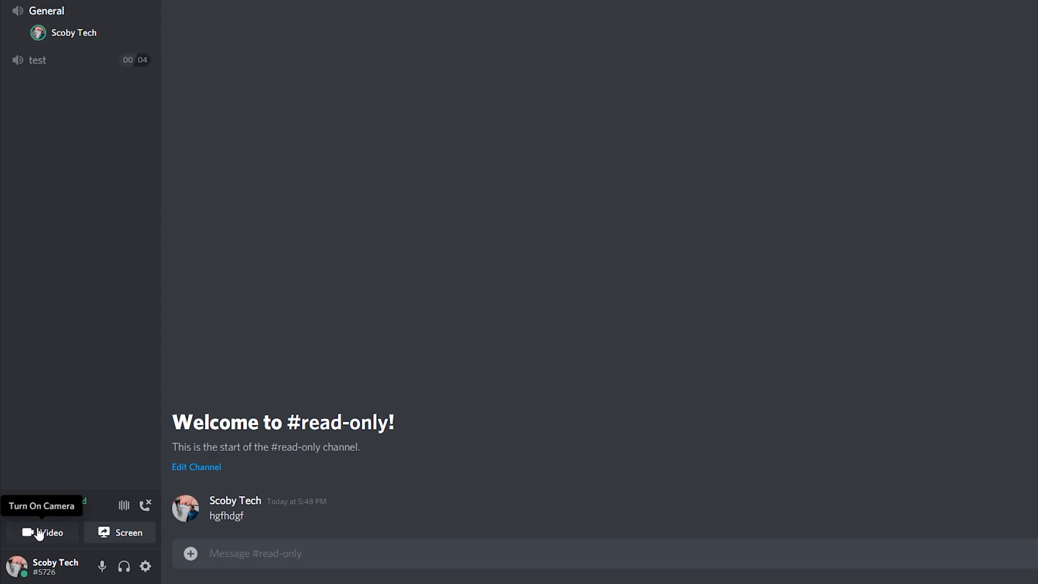
Step: Turn on the webcam in the General call and open the Go Live stream picker
click(48, 532)
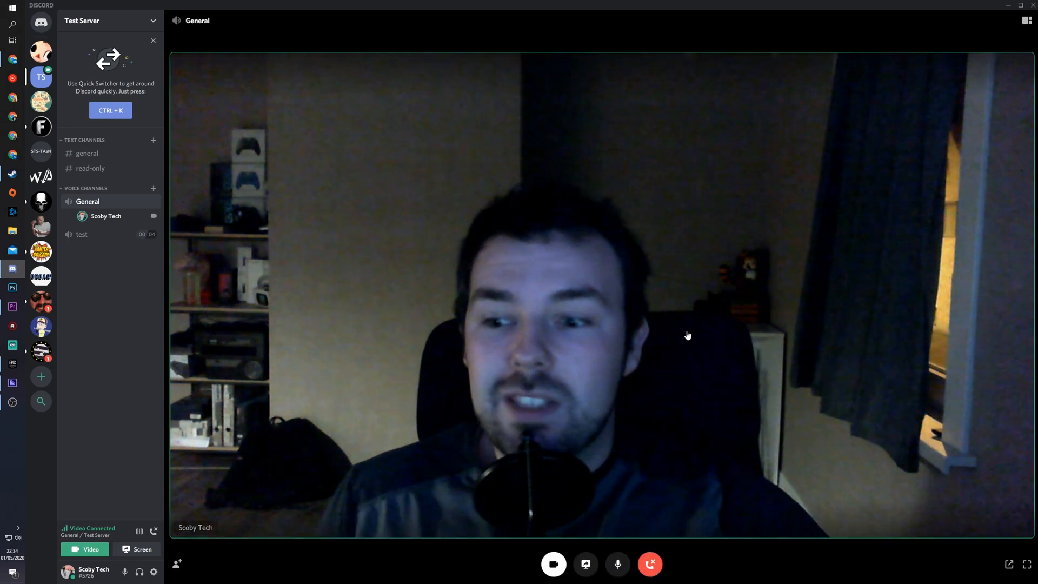
click(584, 564)
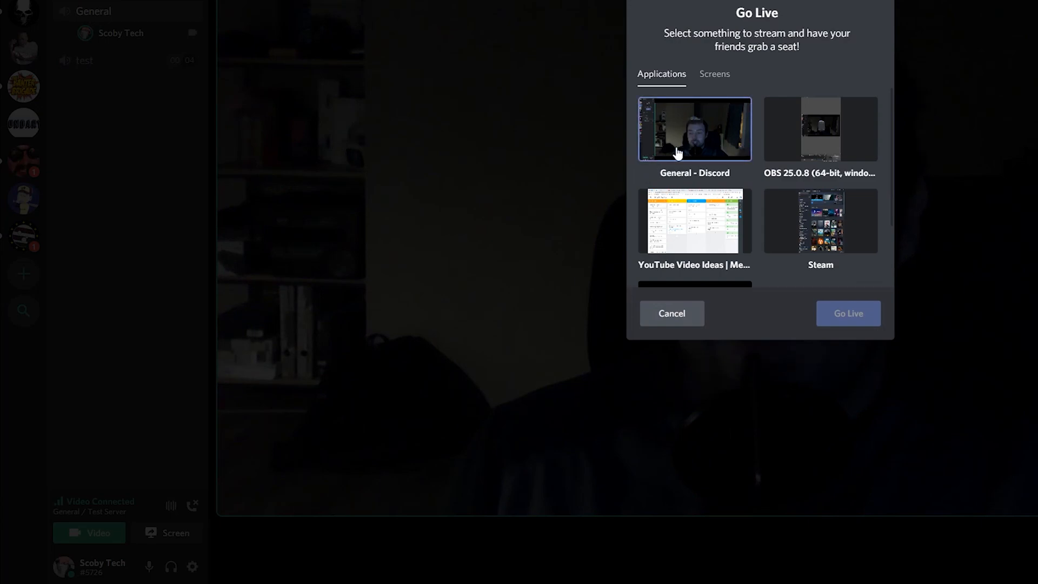
Step: Pick the Steam window as the application to stream live
click(848, 313)
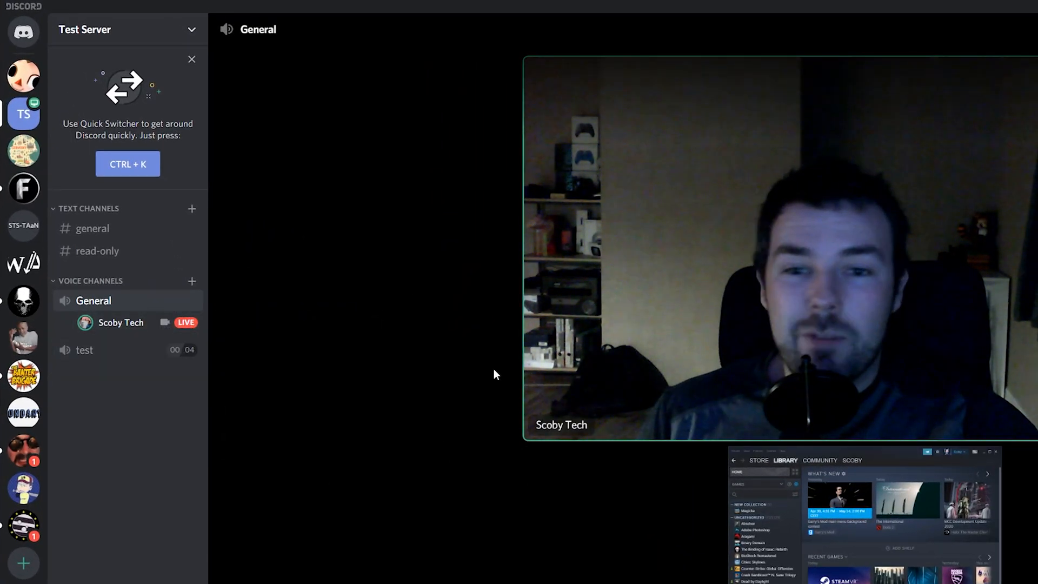
Step: Visit the #general text channel, then return the General call to full view
click(92, 228)
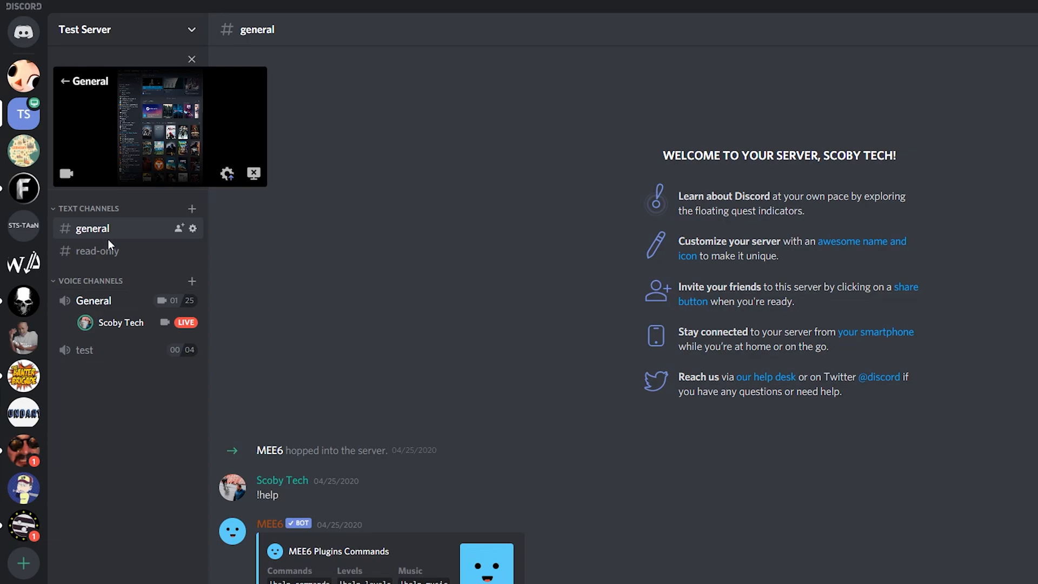
mouse_move(127, 118)
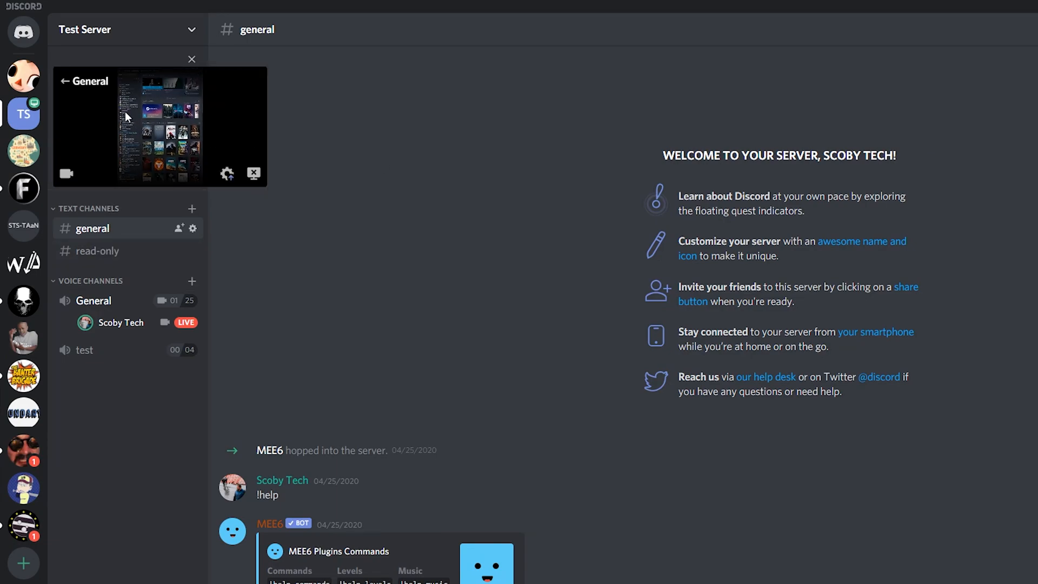
mouse_move(170, 131)
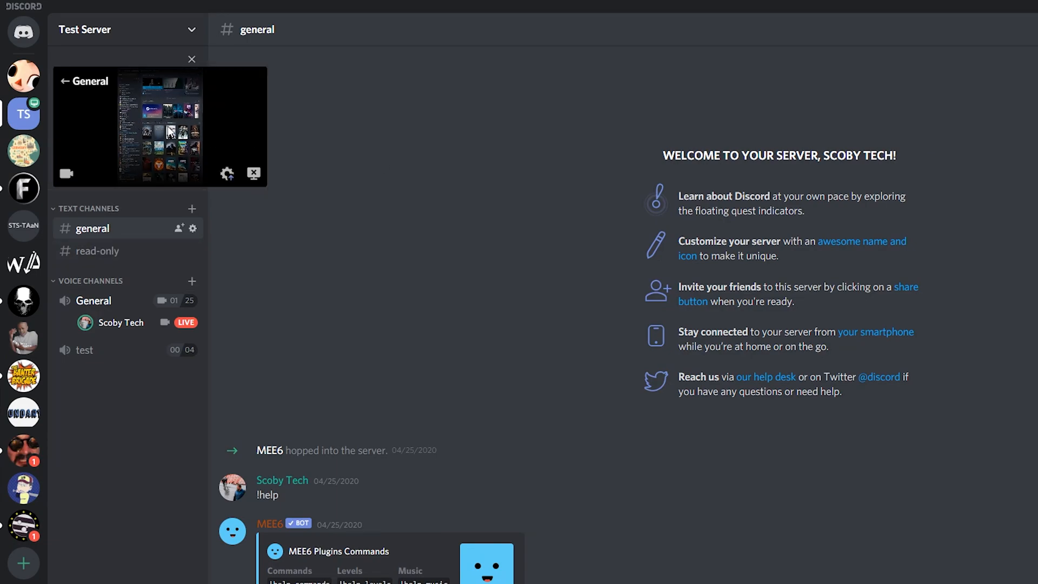
click(226, 174)
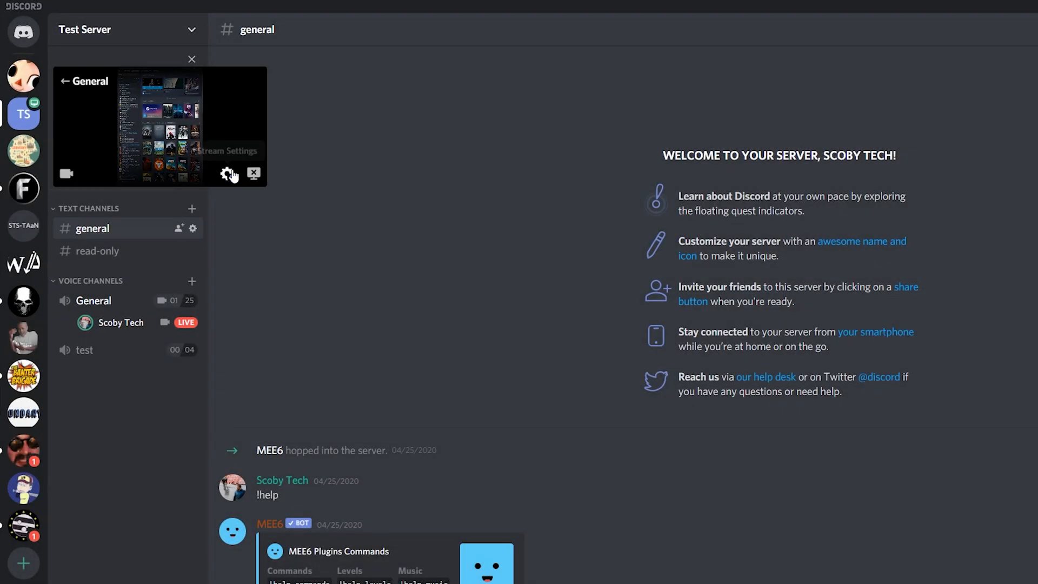
mouse_move(67, 173)
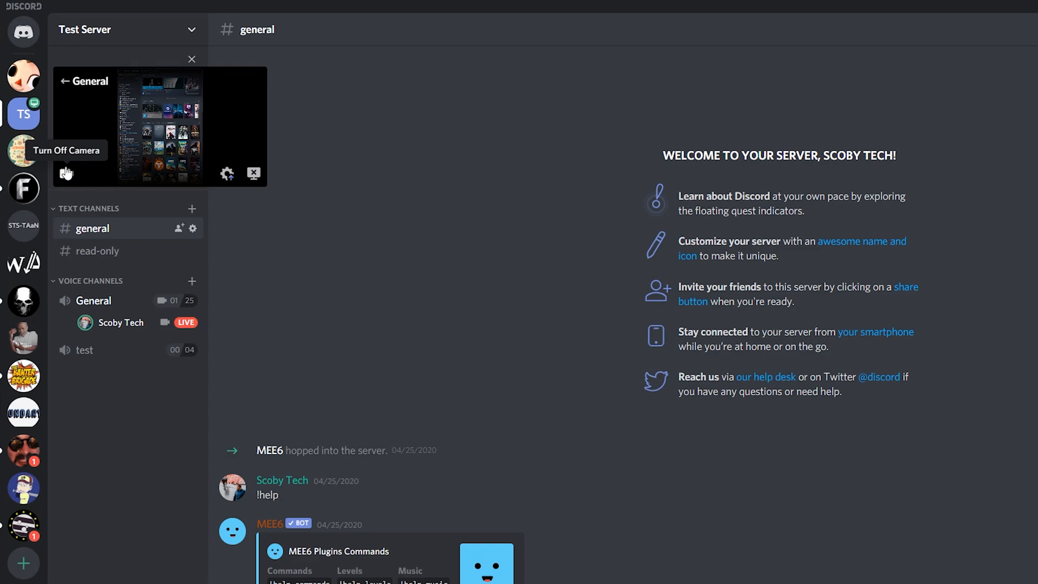
click(94, 301)
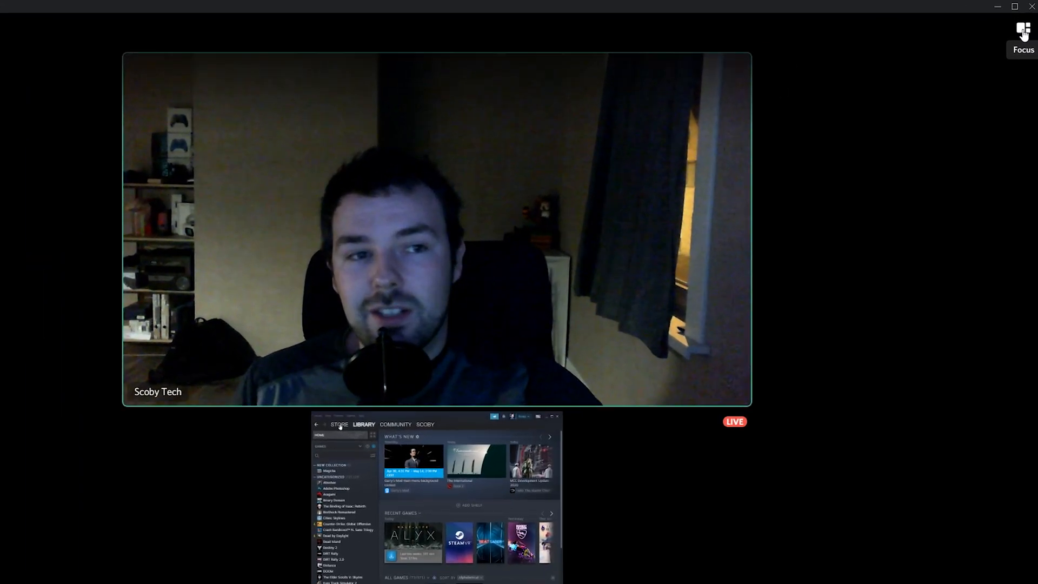
Step: Switch the General call to focus layout, enlarging the Steam screen share
click(1023, 30)
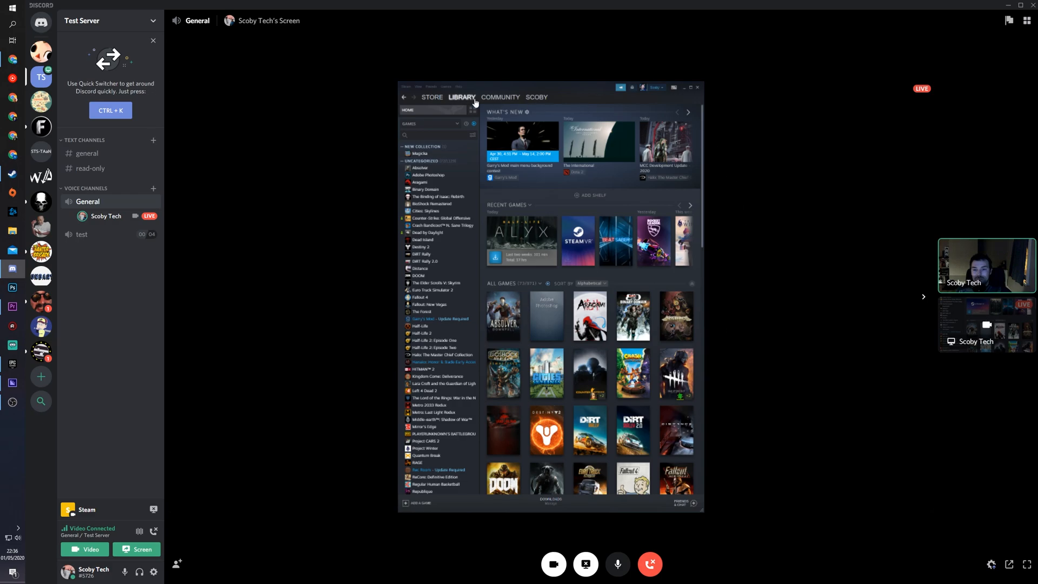
mouse_move(905, 313)
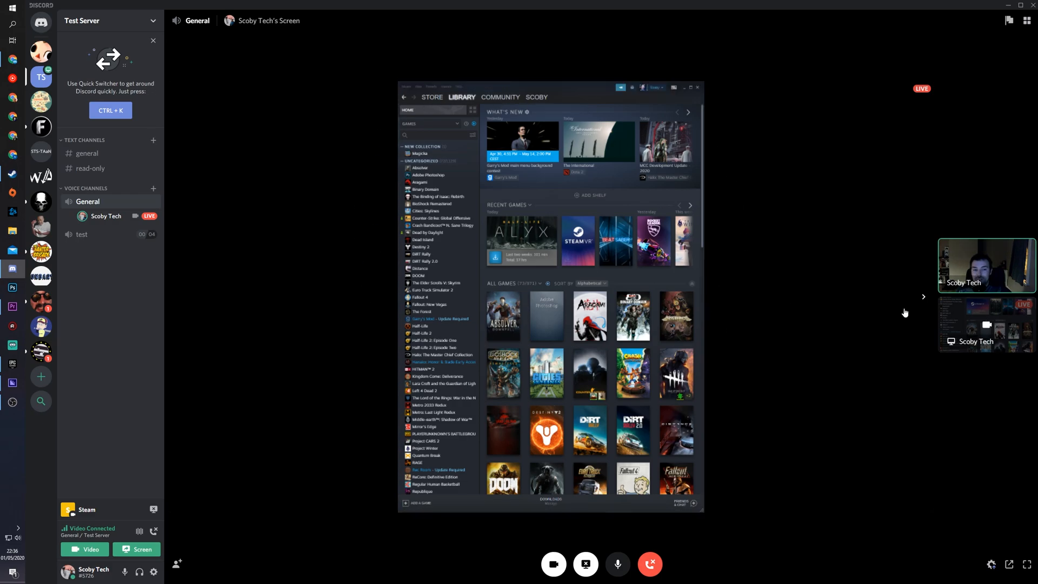
mouse_move(971, 324)
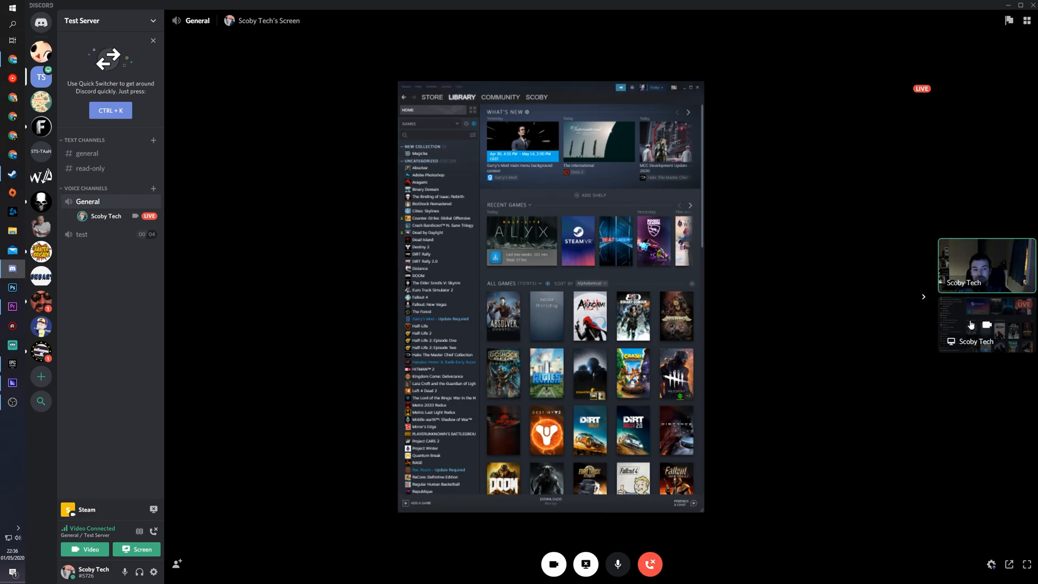